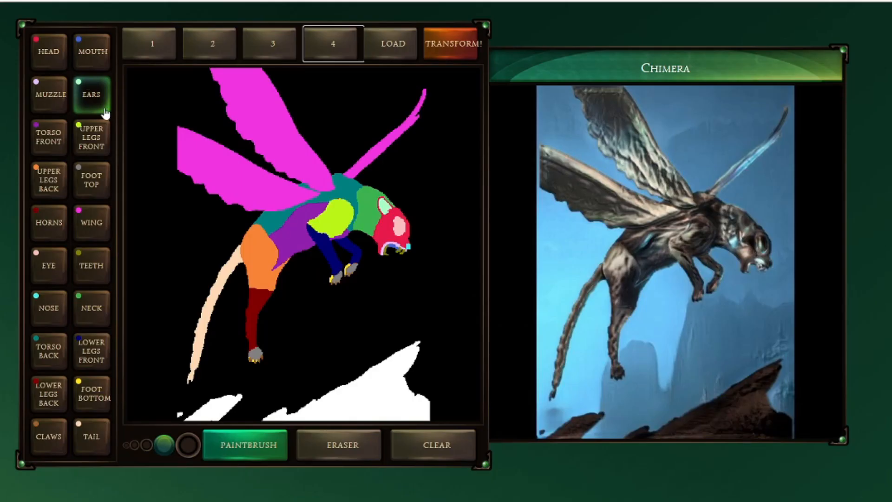
mouse_move(243, 191)
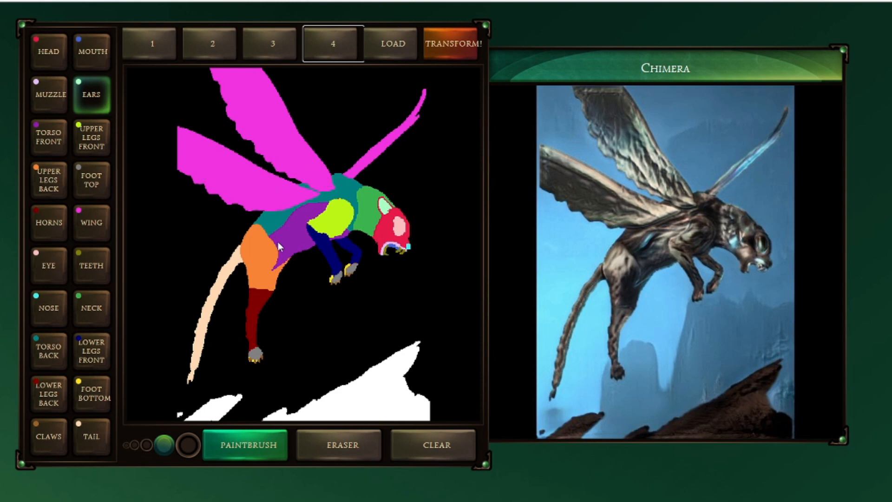
mouse_move(748, 273)
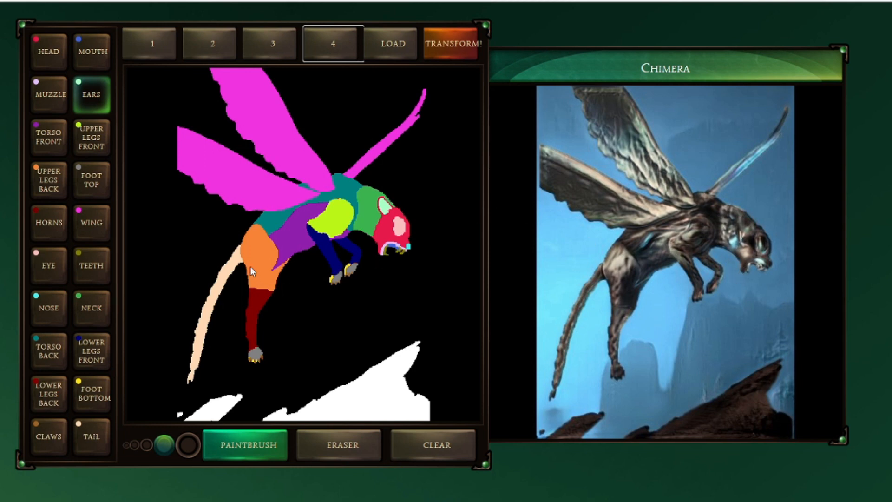
mouse_move(313, 150)
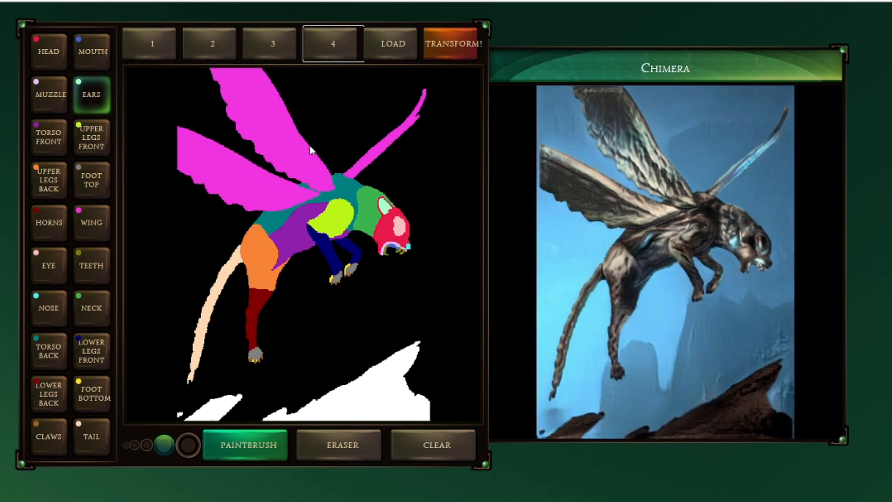
mouse_move(282, 196)
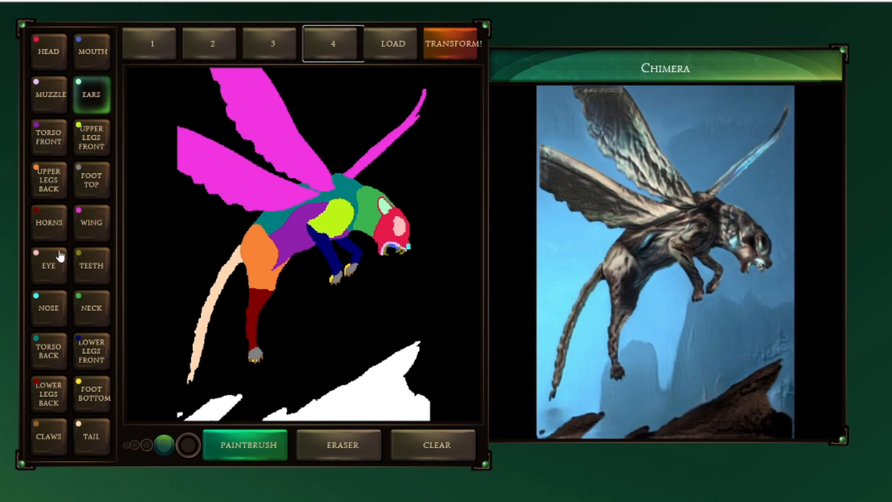
mouse_move(202, 293)
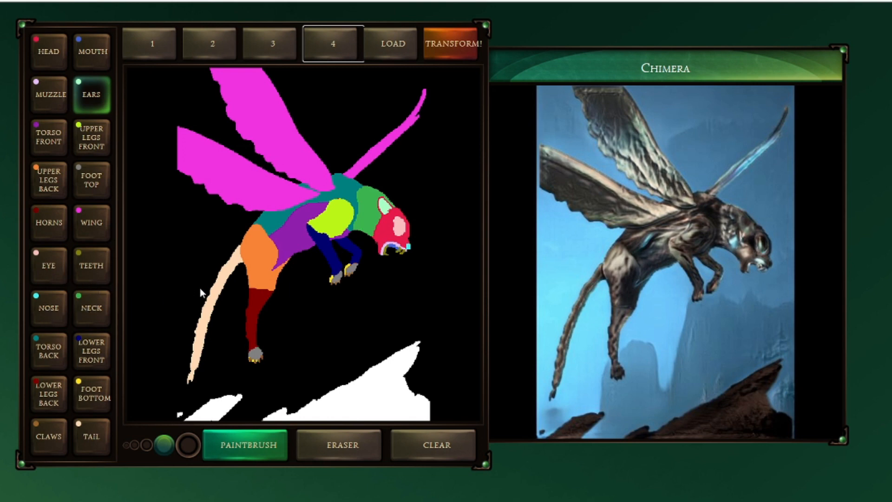
mouse_move(355, 259)
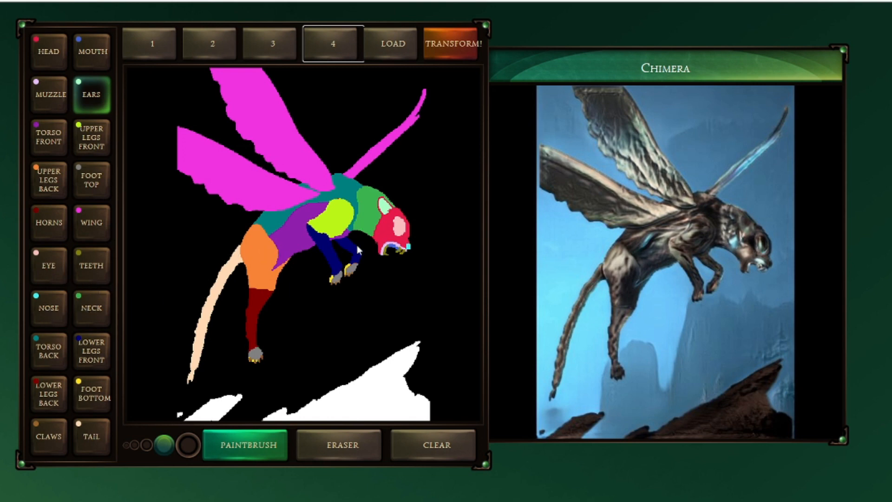
mouse_move(262, 210)
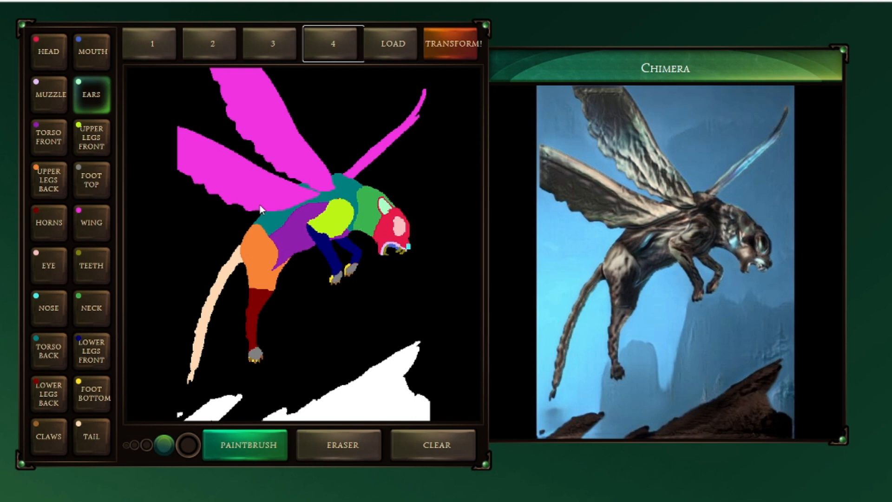
mouse_move(262, 208)
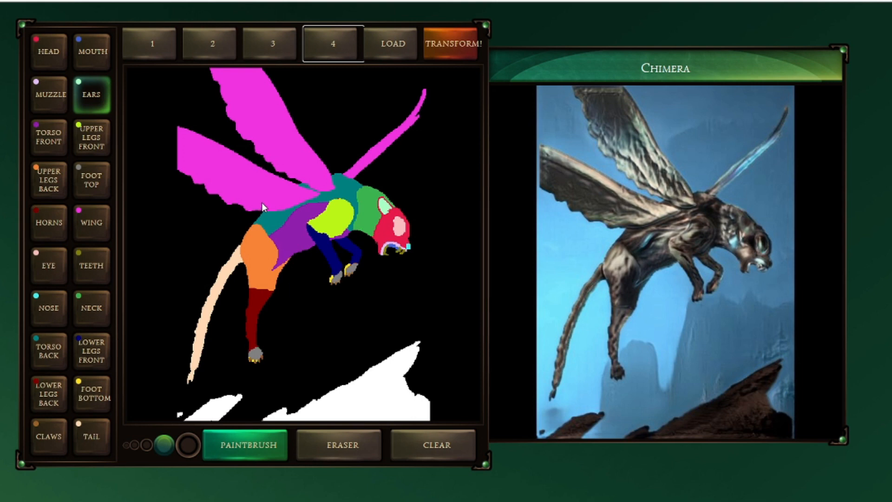
mouse_move(270, 145)
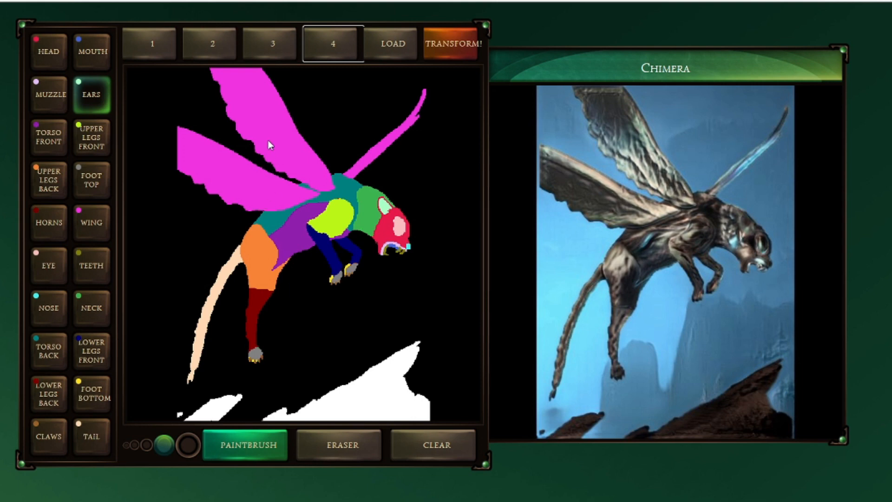
mouse_move(135, 46)
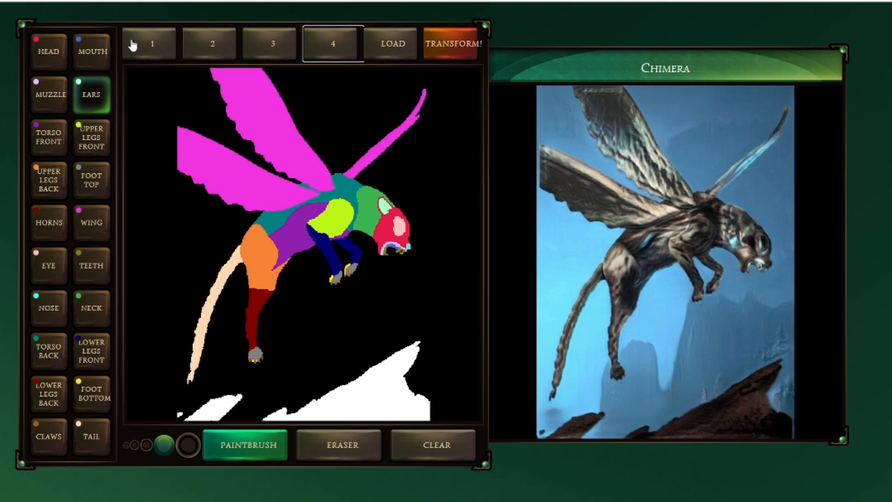
mouse_move(140, 44)
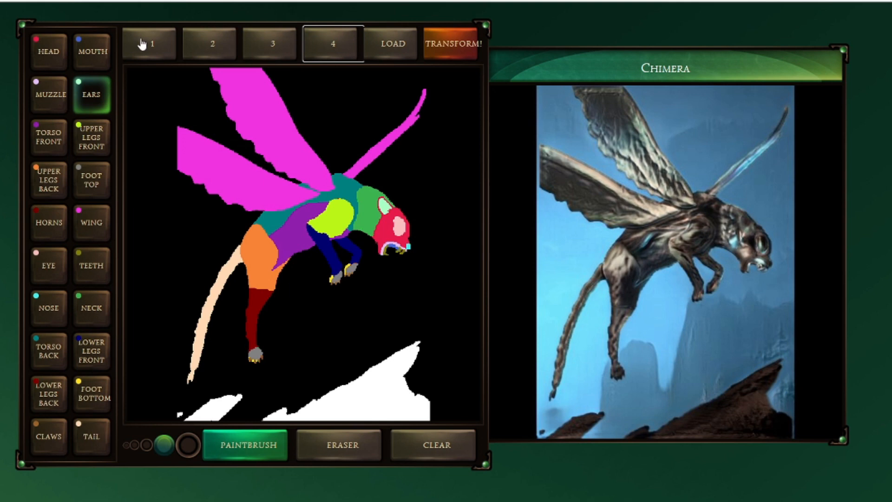
- Browse example presets 1, 2 and 3, then settle on preset 4, the winged creature
left_click(150, 46)
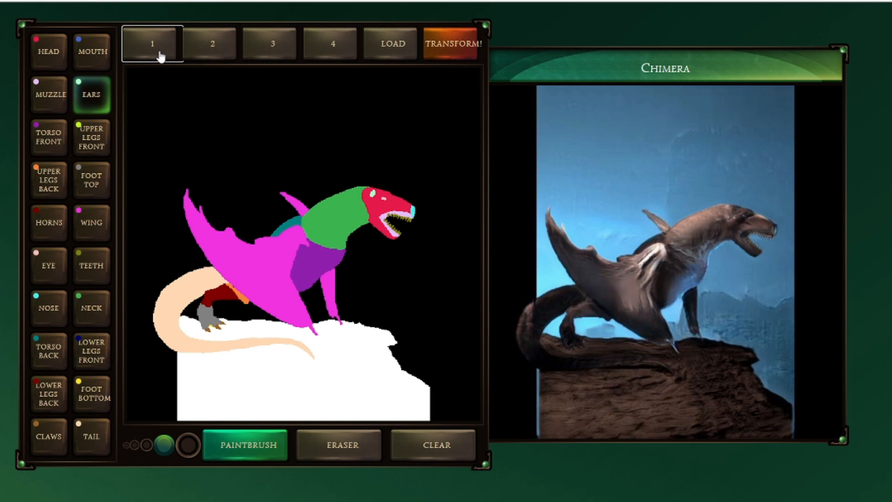
mouse_move(215, 51)
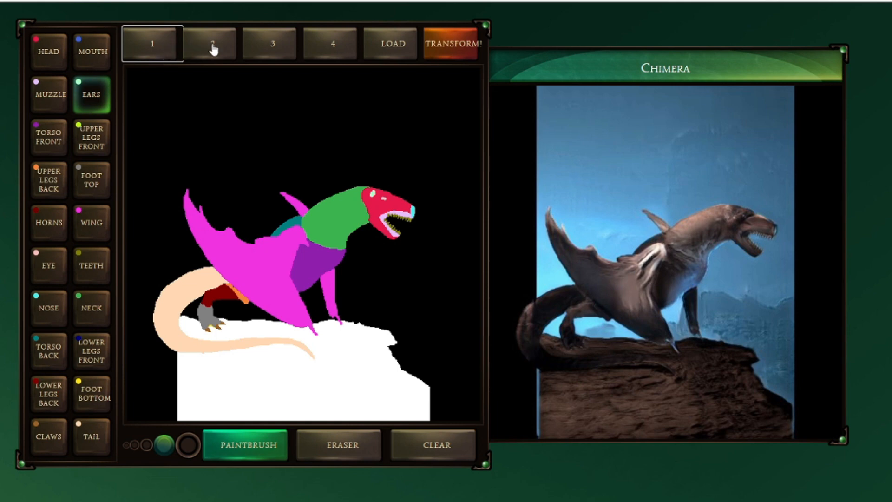
left_click(213, 44)
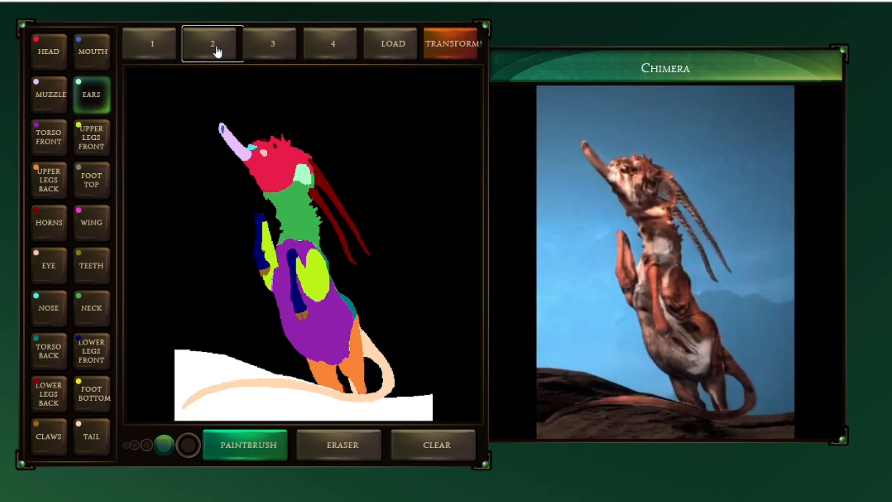
mouse_move(289, 58)
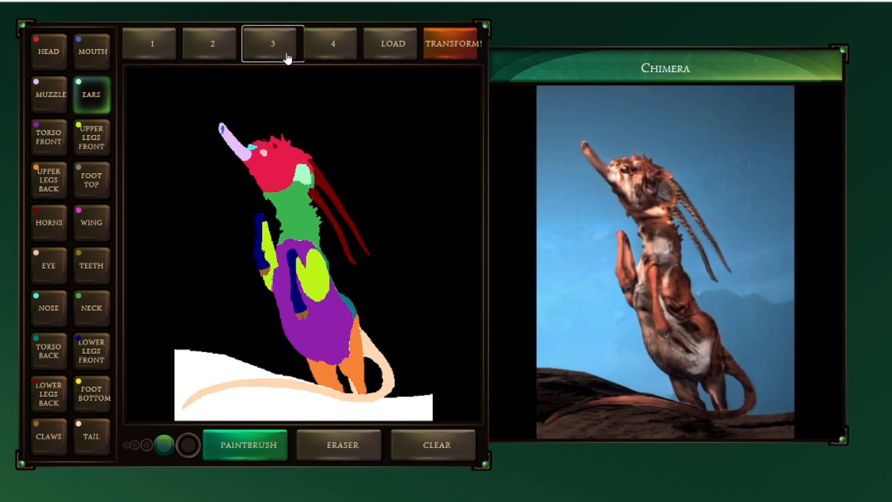
left_click(453, 44)
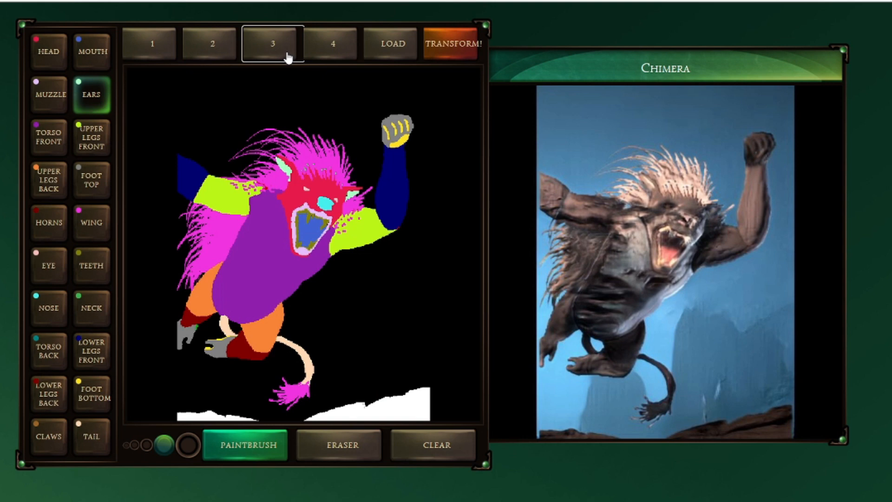
mouse_move(319, 47)
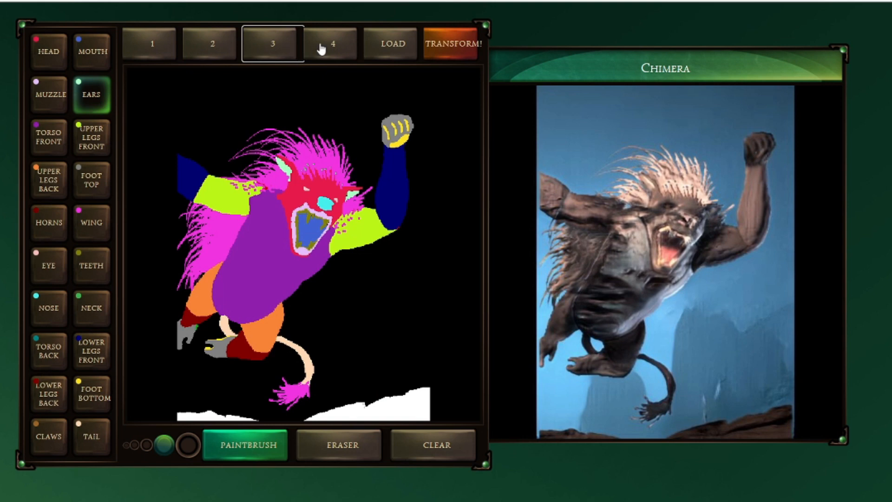
left_click(331, 45)
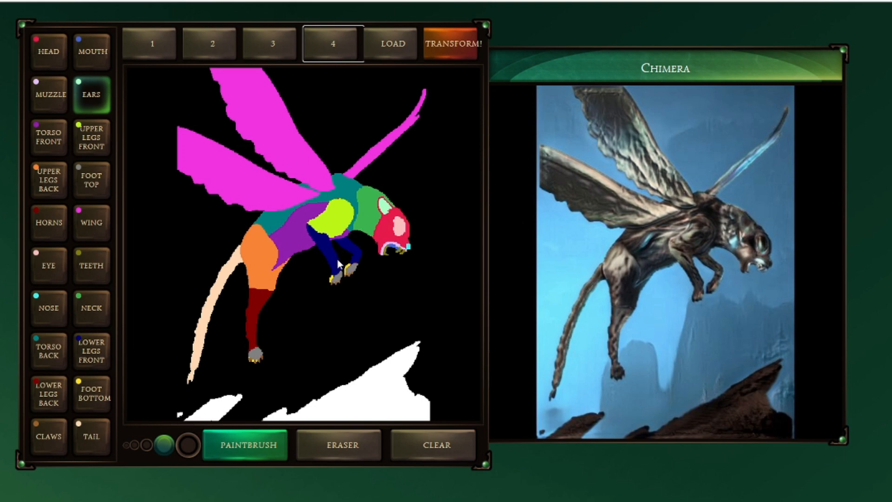
mouse_move(323, 459)
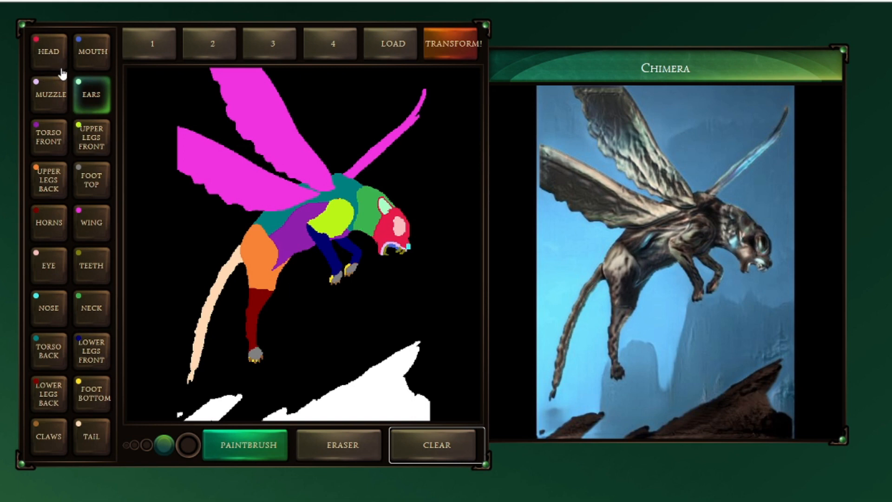
mouse_move(378, 328)
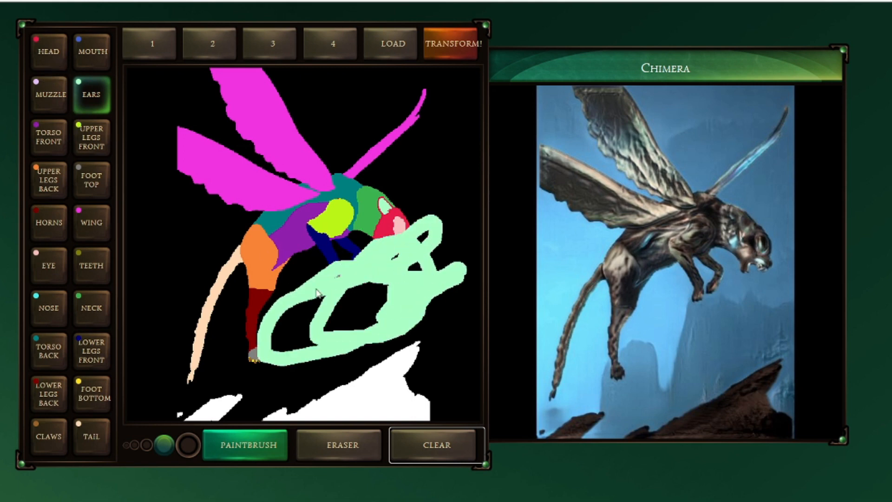
mouse_move(447, 65)
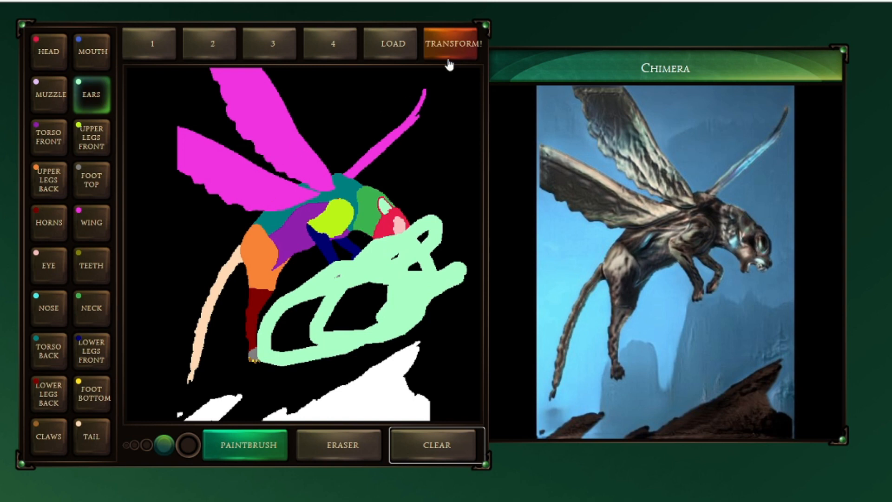
- Regenerate the render so the pale-green scribble over the winged creature appears as a rocky growth
left_click(452, 43)
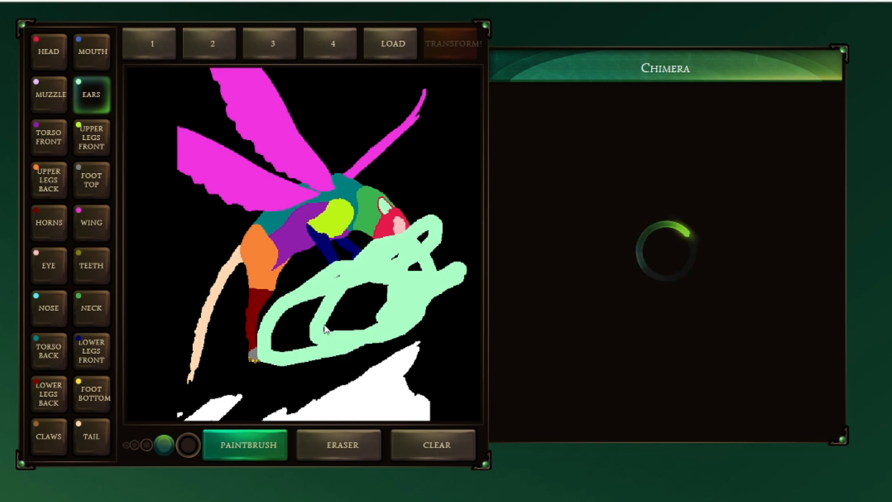
left_click(451, 43)
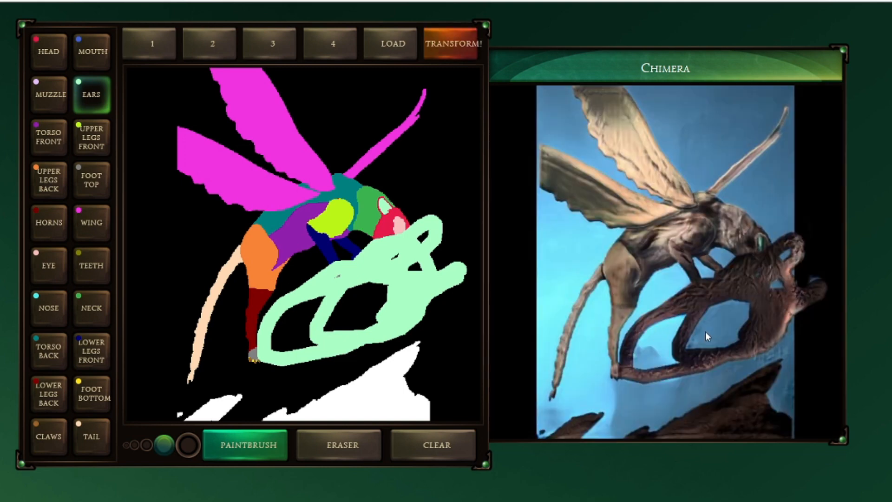
mouse_move(104, 198)
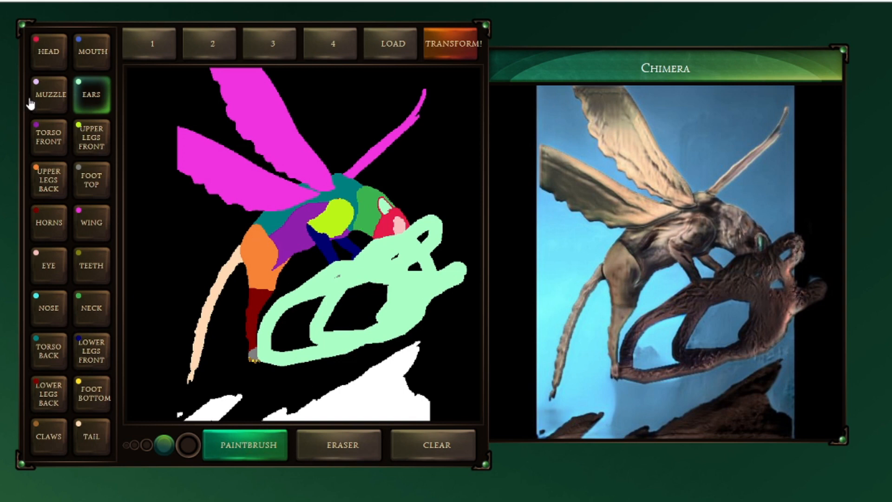
- Scrawl dark red Horns strokes, erase streaks, and render the fragmented rocky creature
left_click(48, 223)
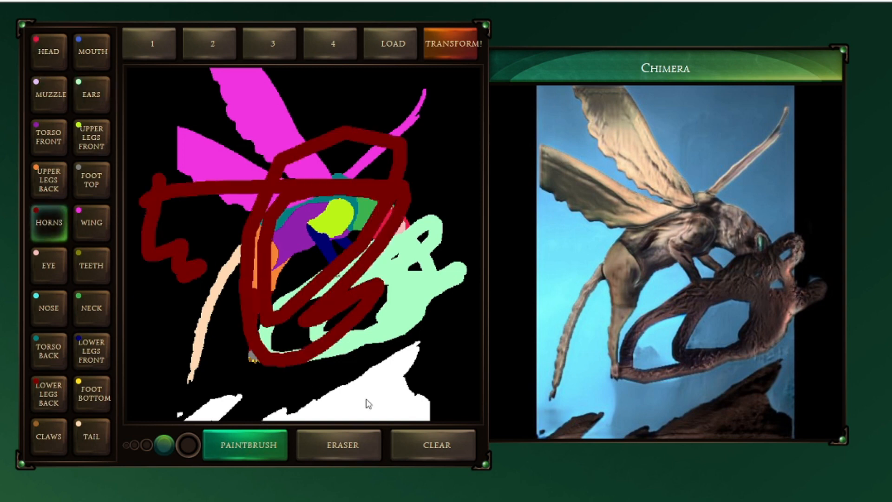
left_click(340, 444)
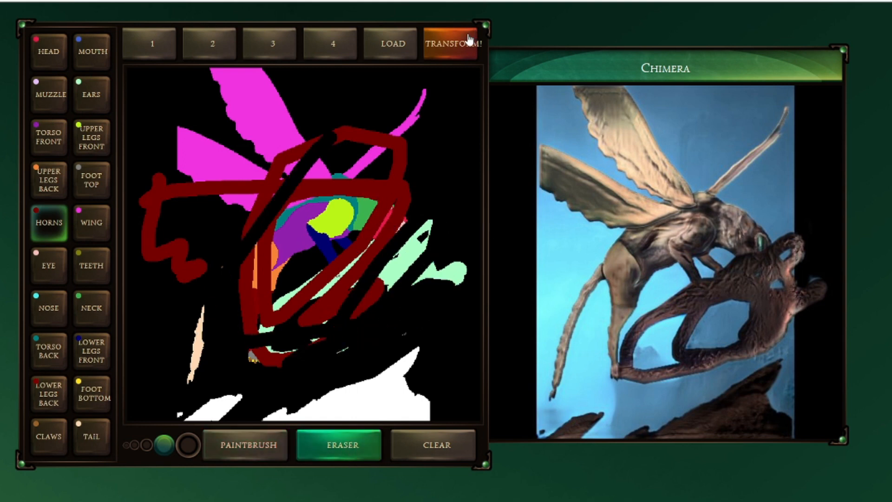
left_click(453, 44)
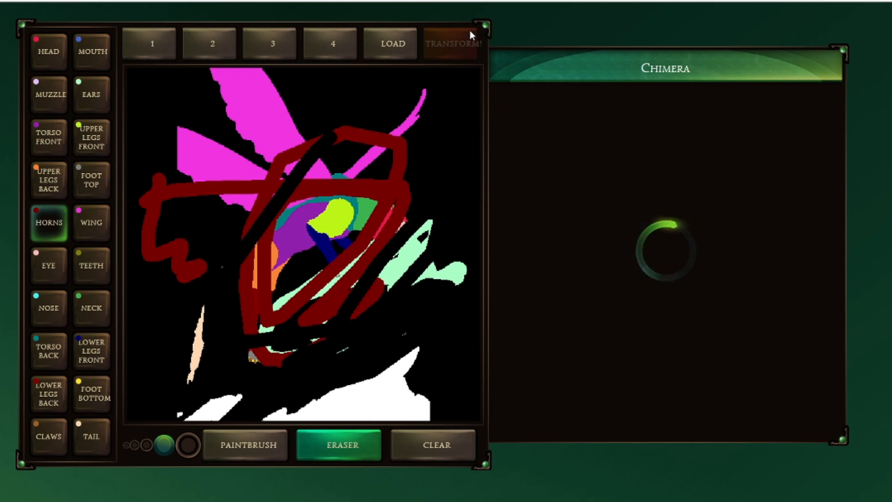
left_click(454, 43)
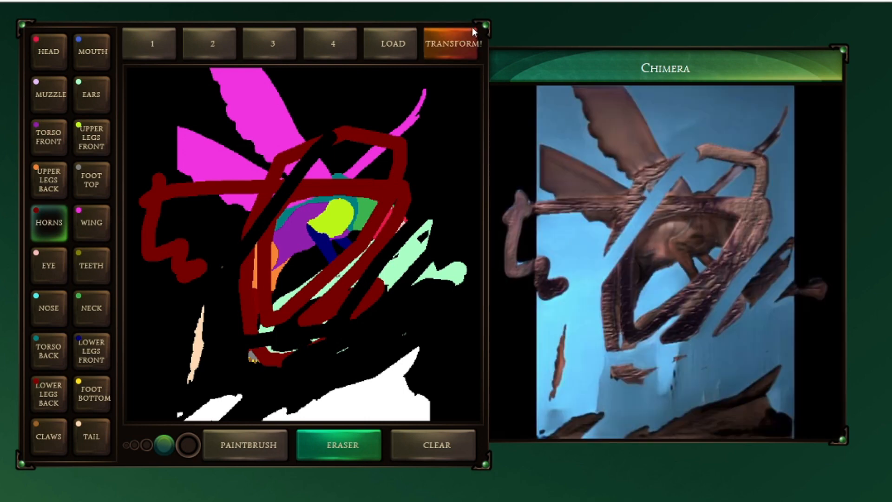
mouse_move(431, 8)
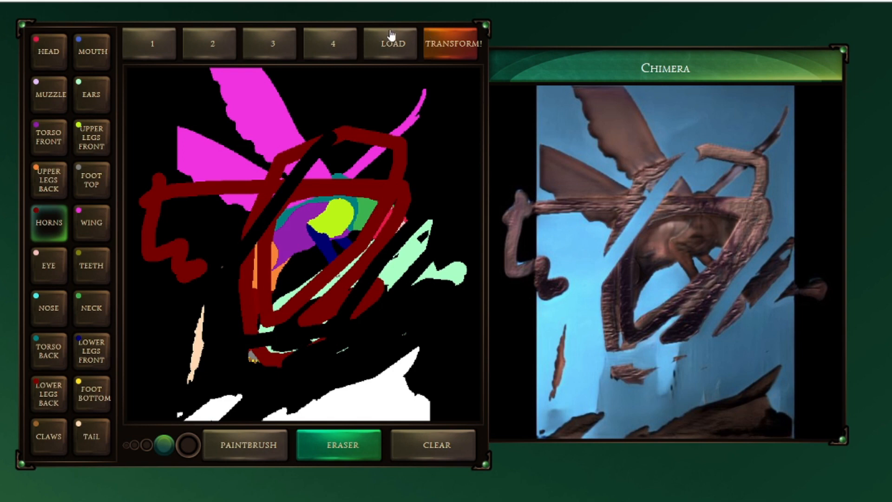
mouse_move(491, 60)
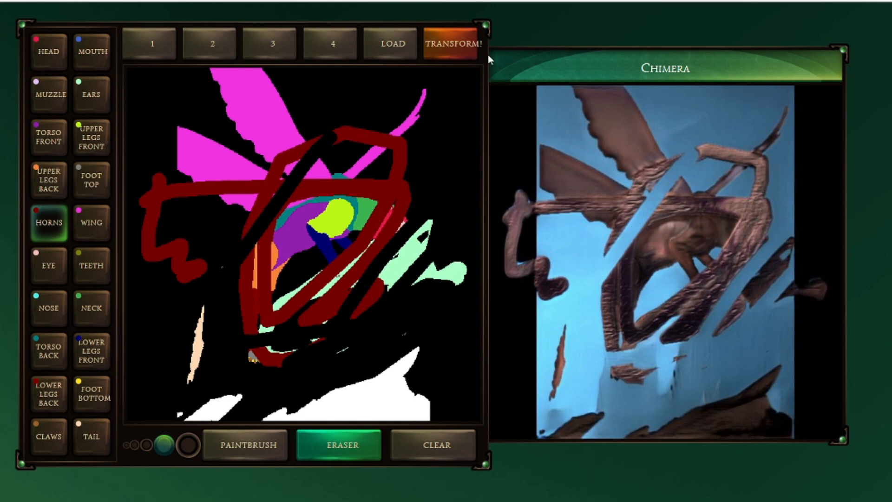
- Reload preset 1, the winged reptile perched on white rock, with its render
left_click(154, 46)
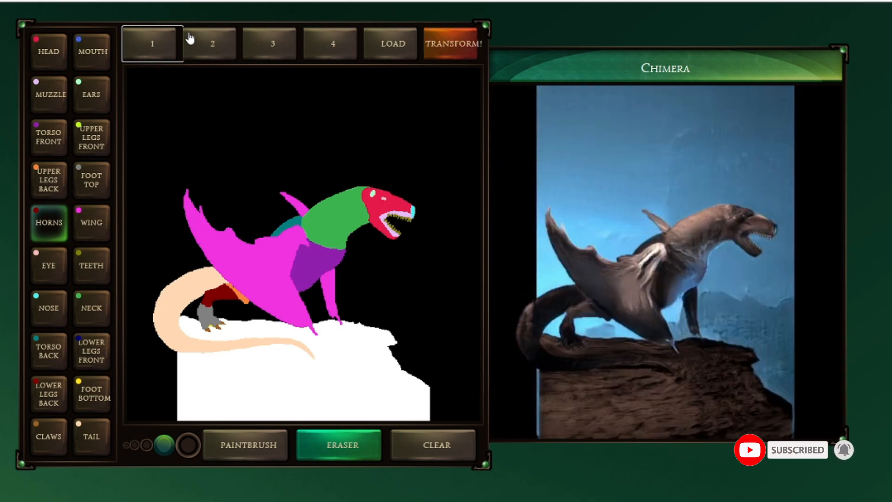
mouse_move(193, 26)
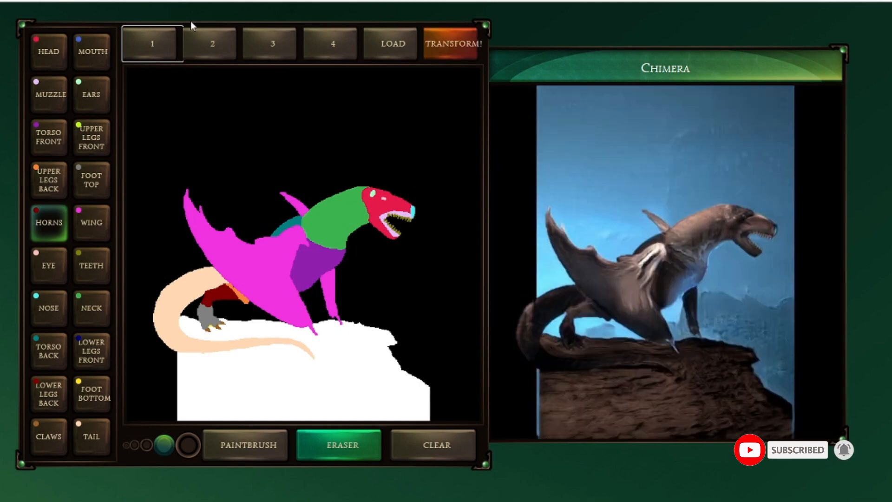